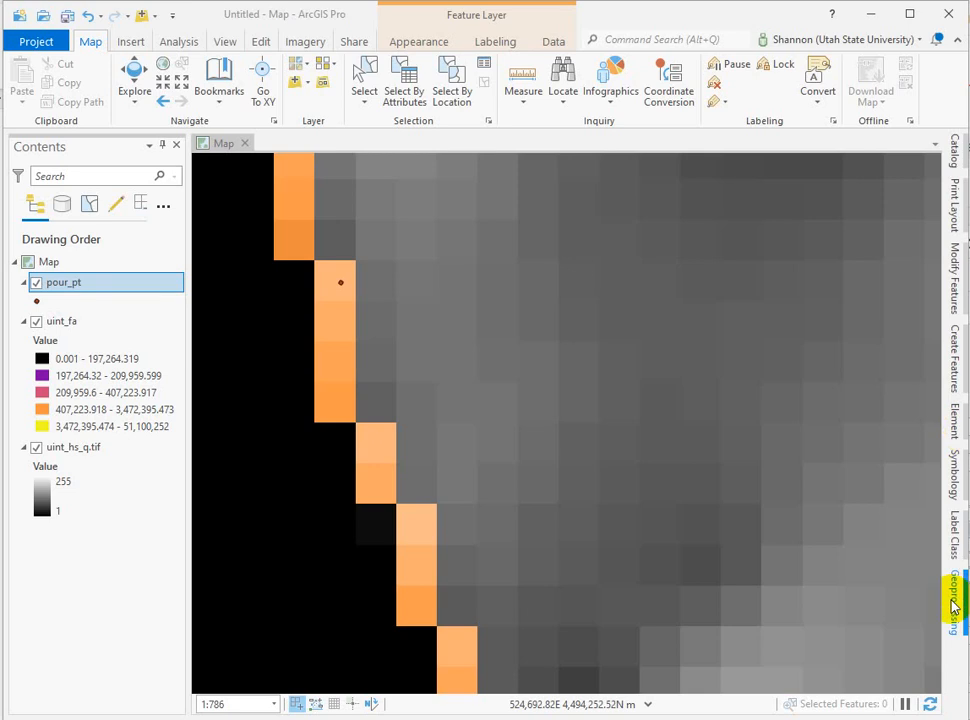
# - Open the Reclassify tool with uint_fa as the input raster
pyautogui.click(952, 600)
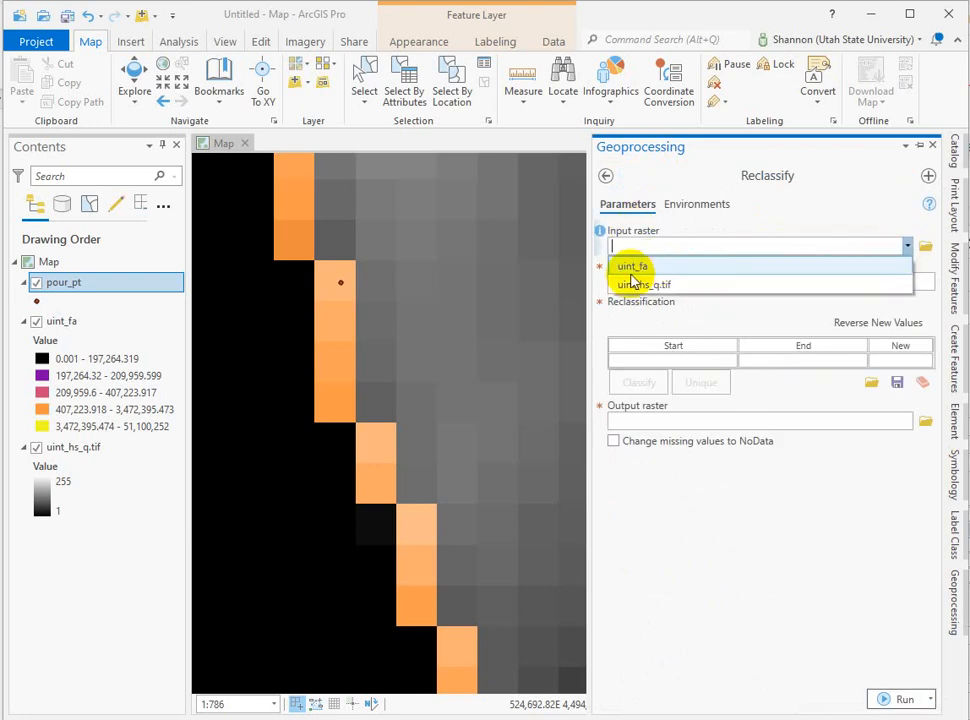
pyautogui.click(632, 266)
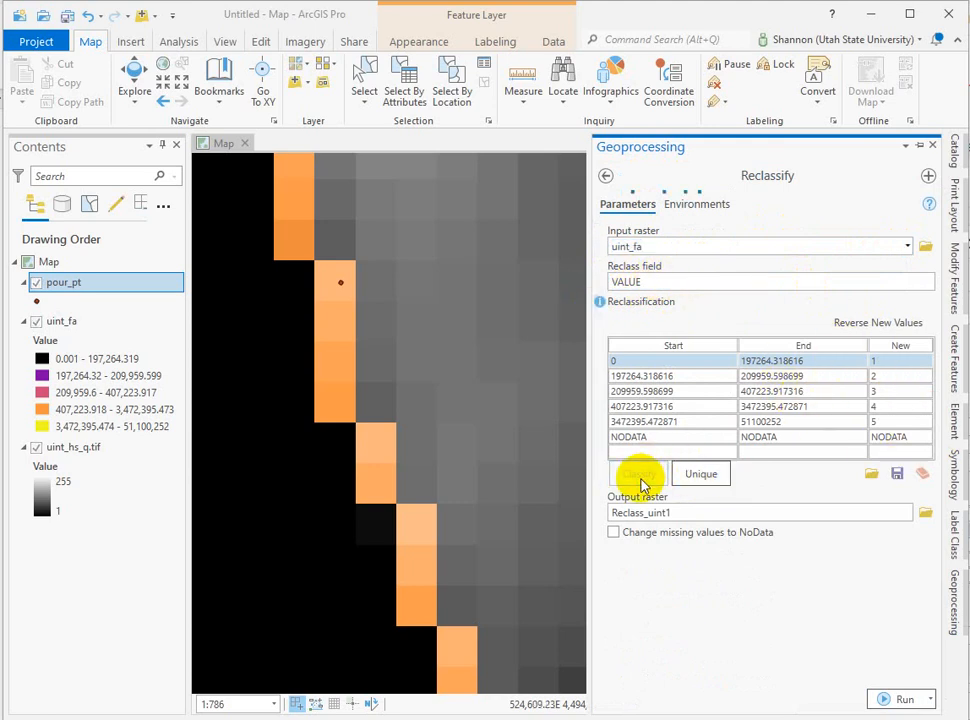
# - Classify the ranges with Natural Breaks (Jenks) into 2 classes
pyautogui.click(640, 472)
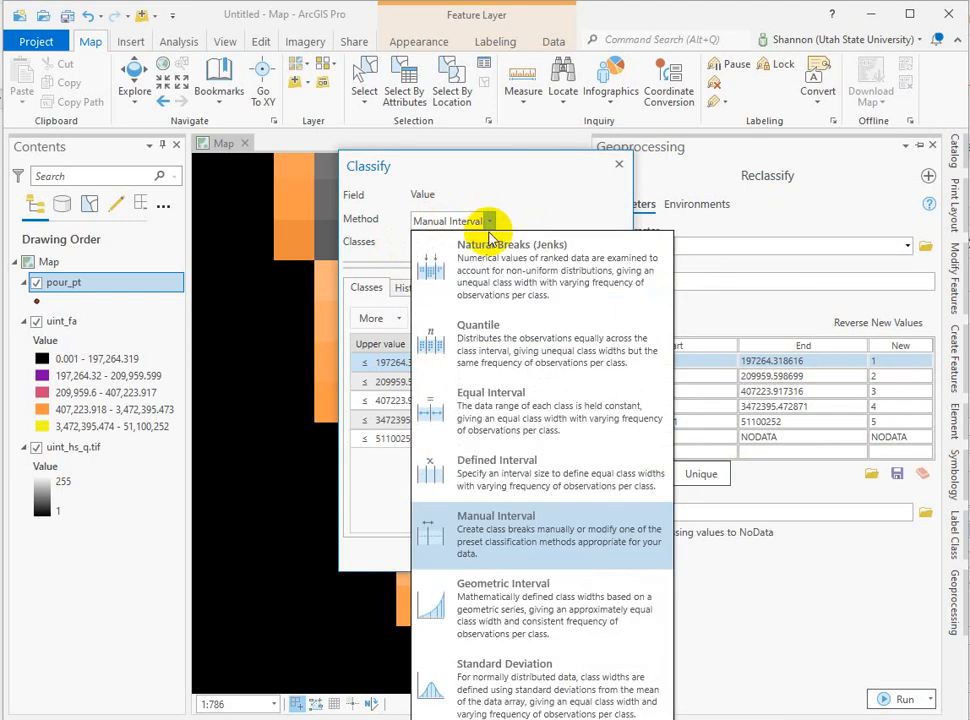
pyautogui.click(512, 244)
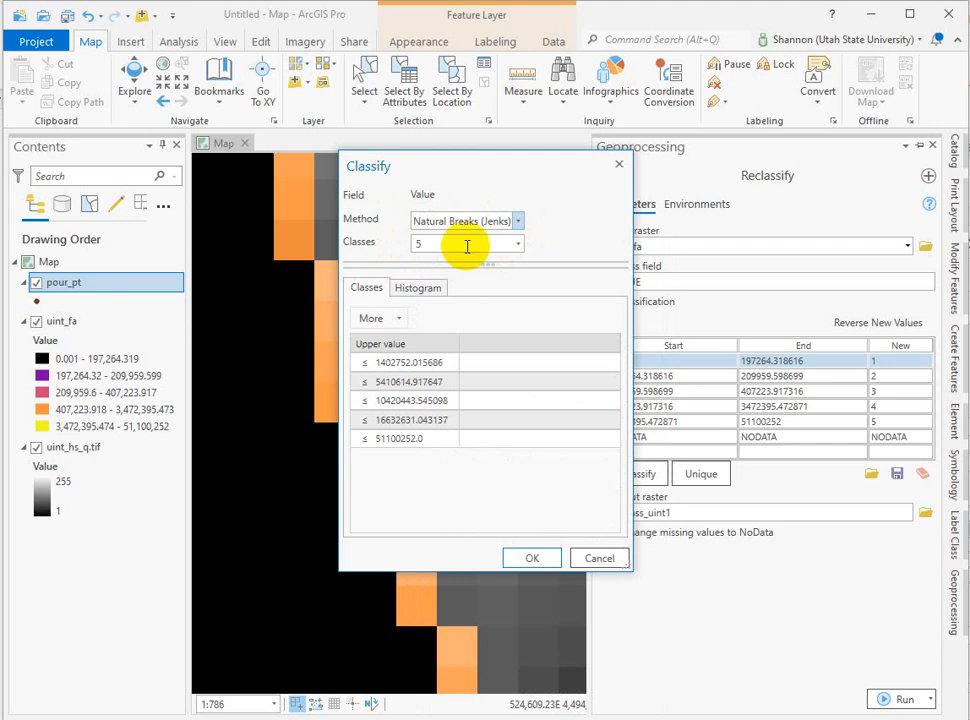
pyautogui.click(516, 244)
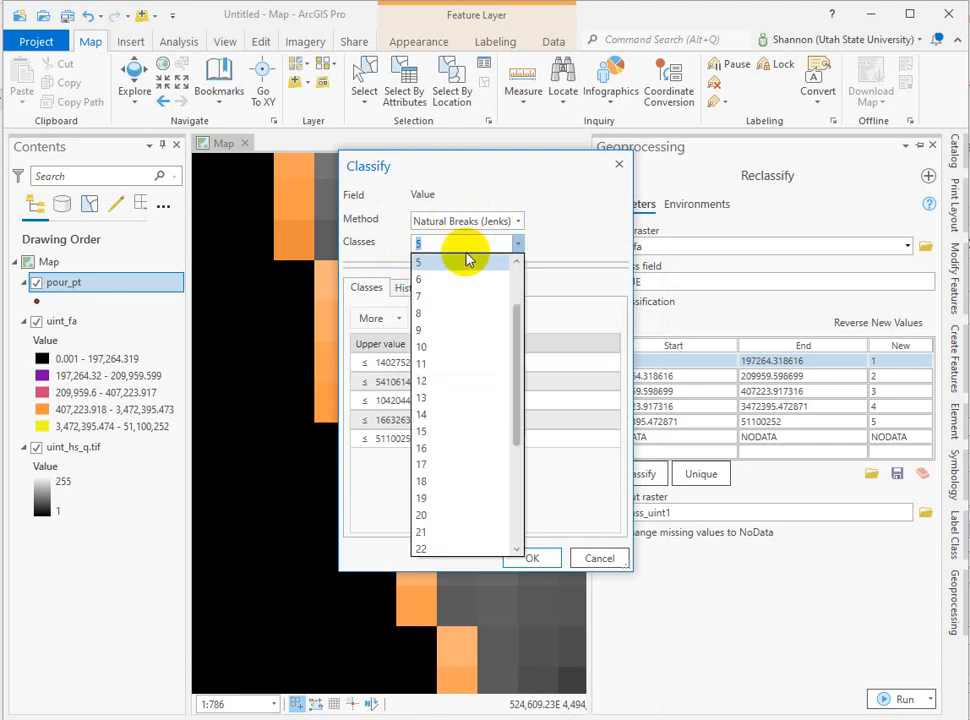
pyautogui.click(418, 260)
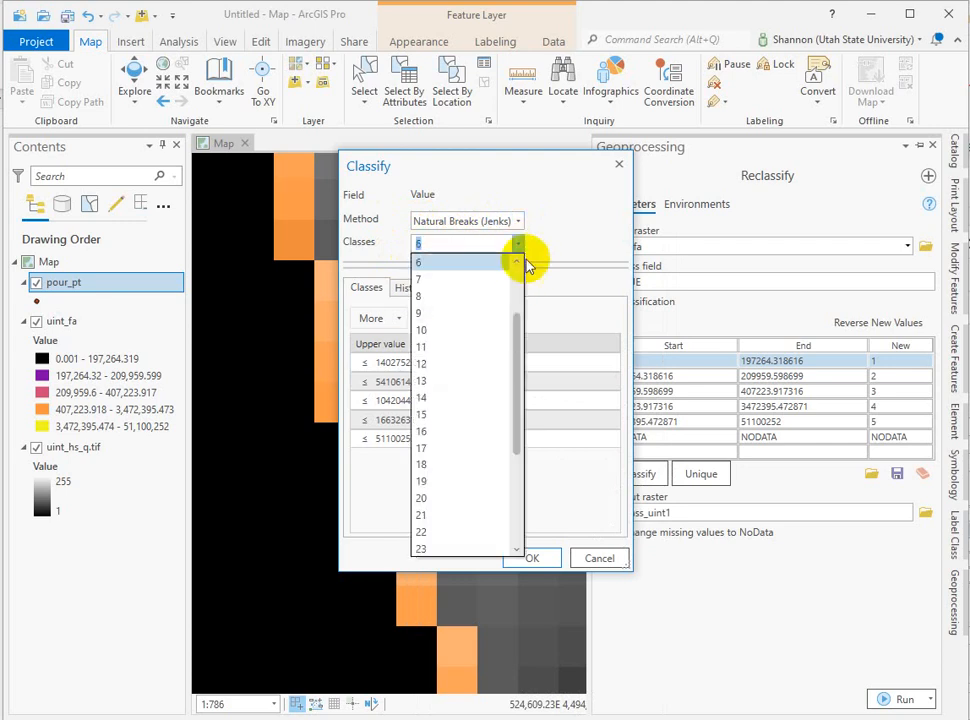
pyautogui.click(418, 260)
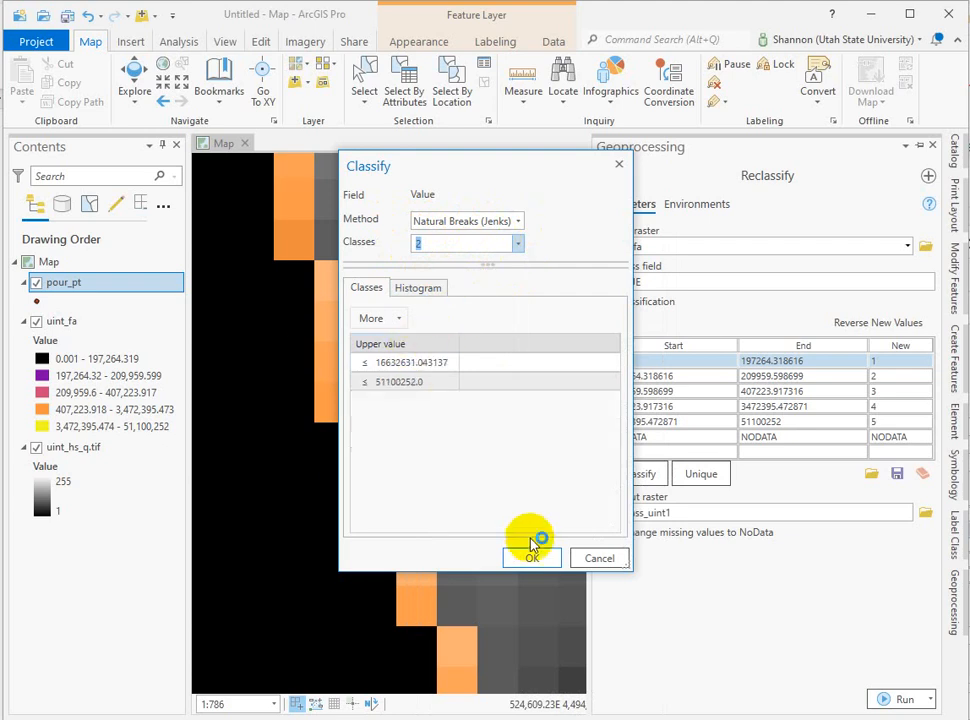
pyautogui.click(532, 558)
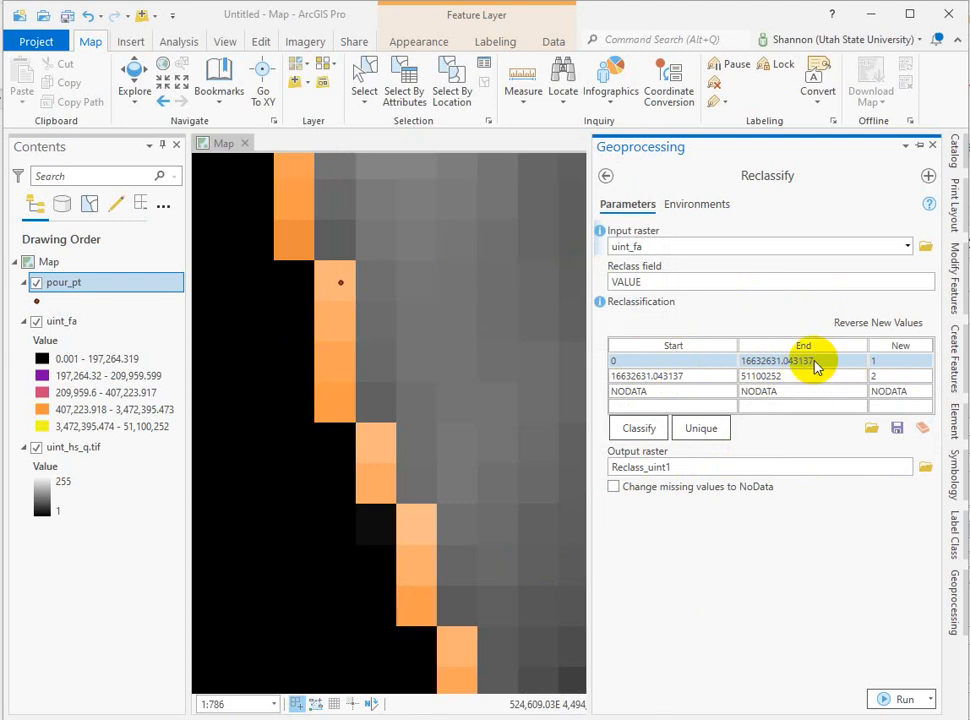
# - Set the break at 500, mapping 0–500 to NODATA and 500–51100252 to 1
pyautogui.click(800, 360)
pyautogui.write('500')
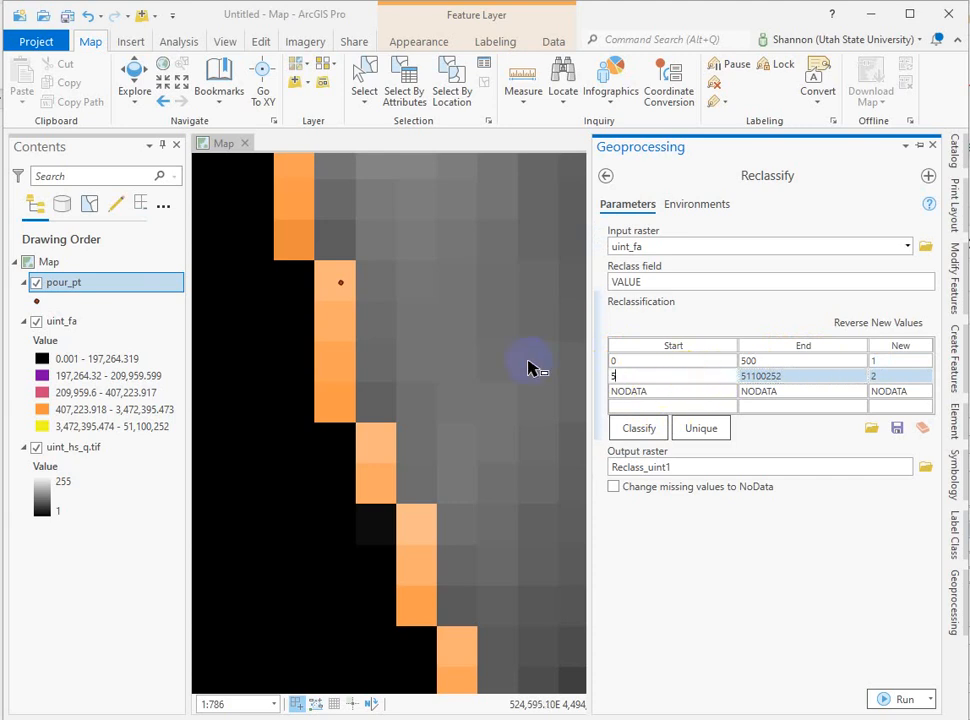
pyautogui.click(672, 376)
pyautogui.write('00')
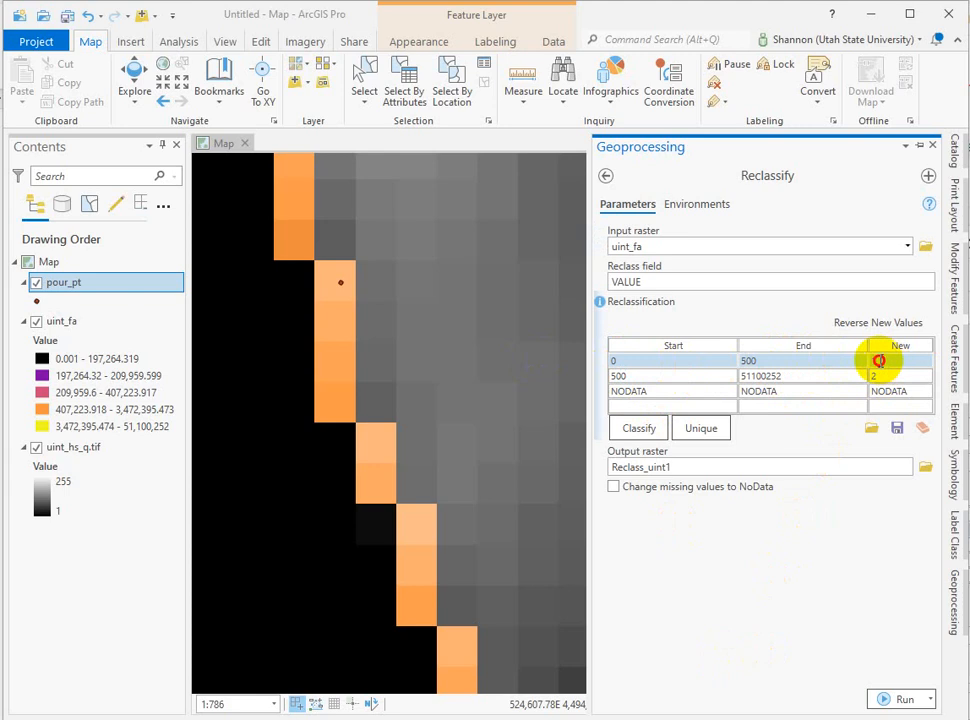
pyautogui.click(888, 360)
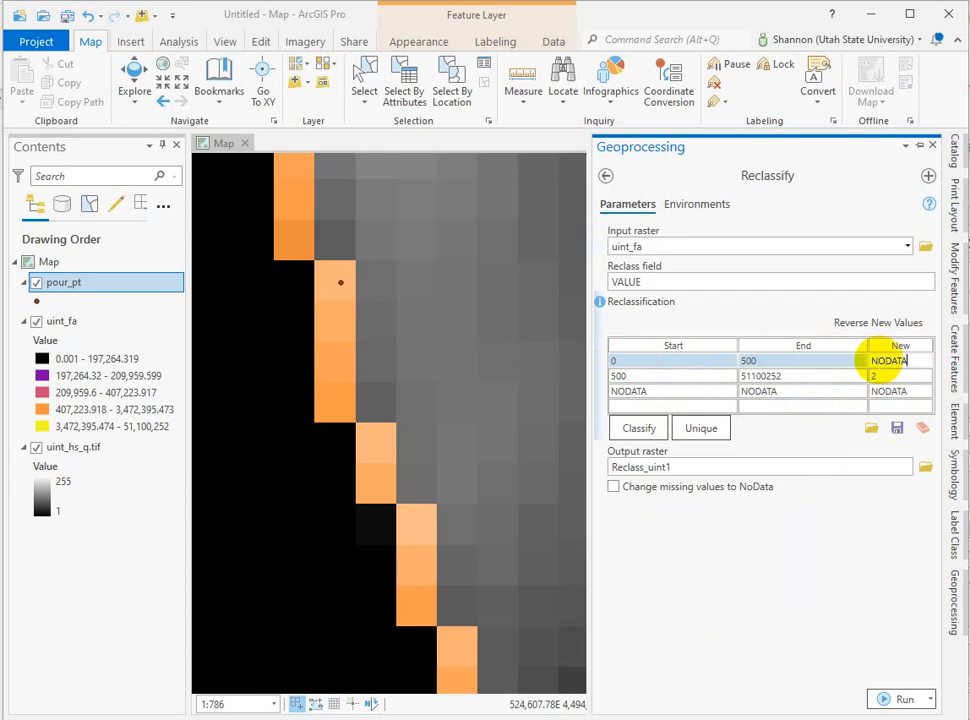
pyautogui.click(888, 376)
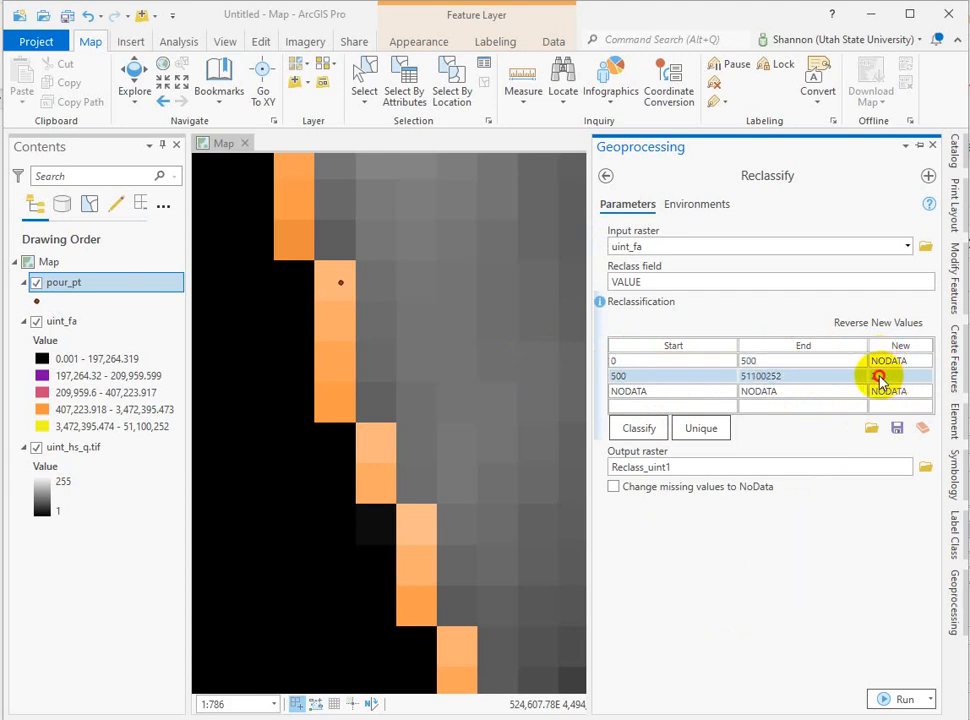
pyautogui.click(900, 376)
pyautogui.write('1')
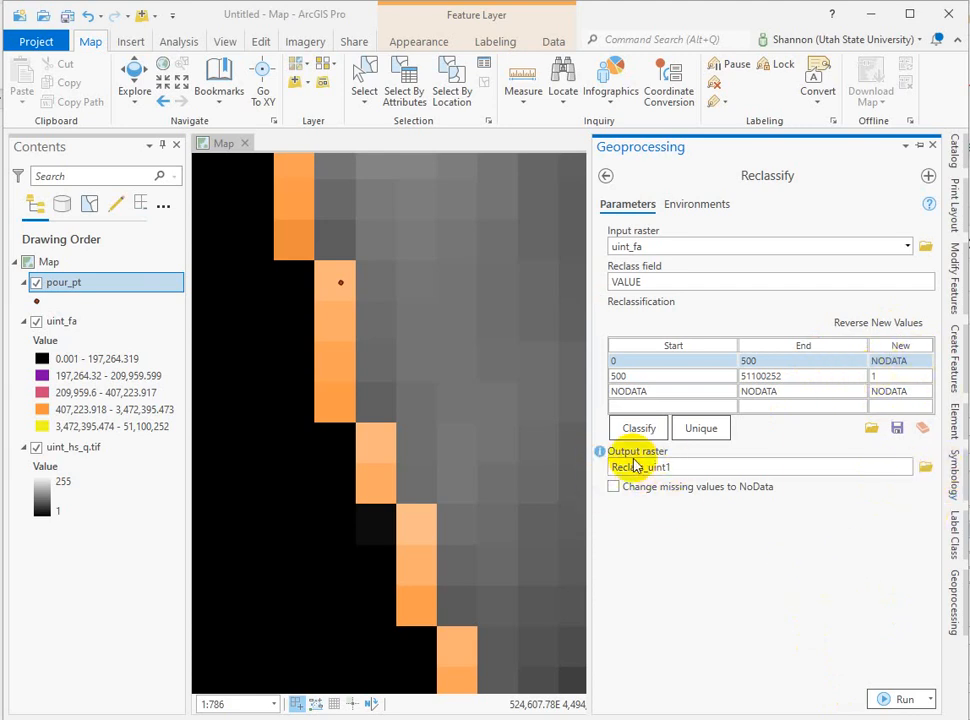
pyautogui.moveTo(640, 468)
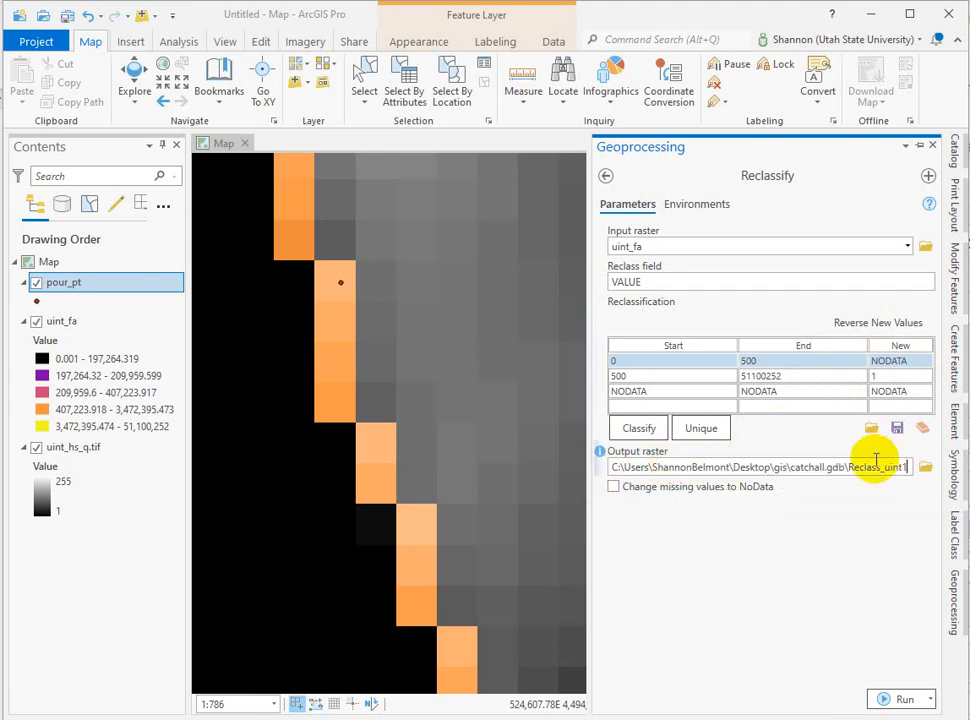
# - Rename the output raster to uint_strnet in catchall.gdb
pyautogui.doubleClick(880, 468)
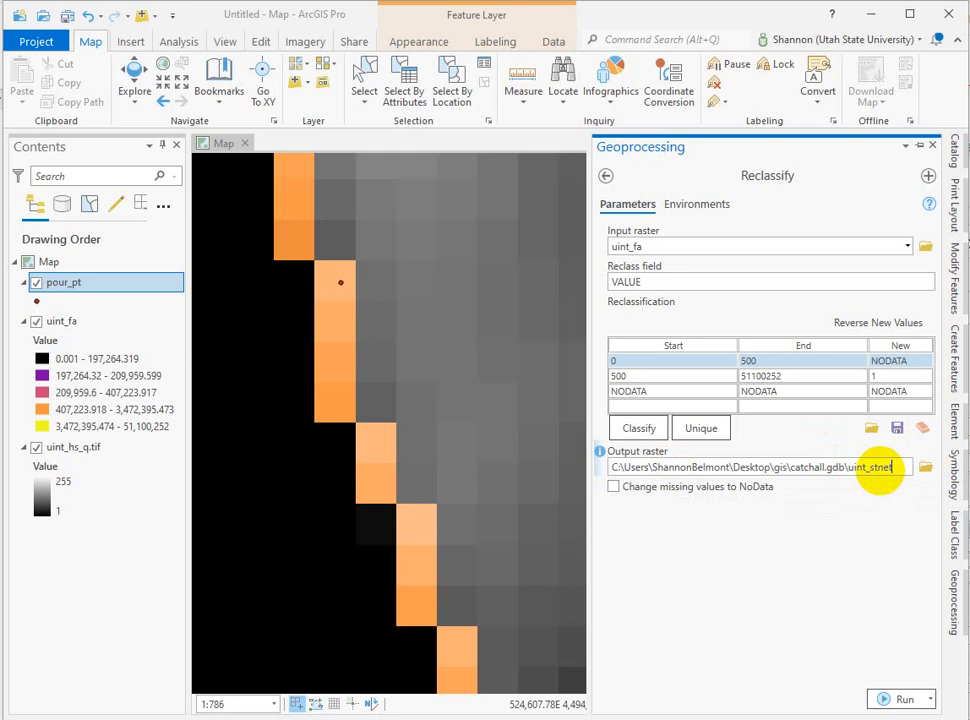
pyautogui.moveTo(904, 620)
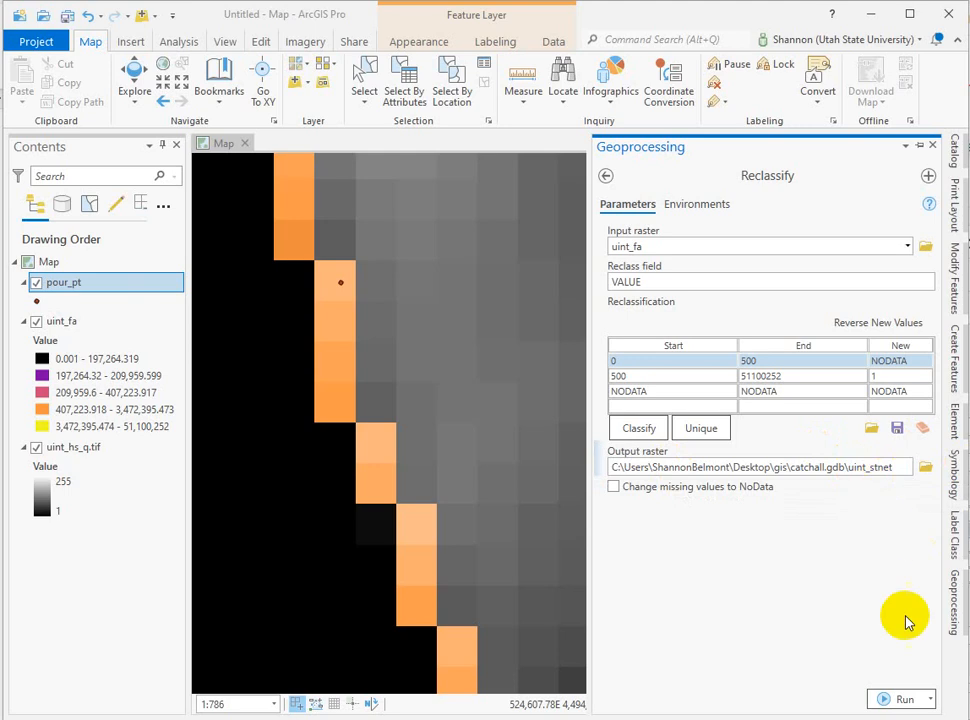
pyautogui.moveTo(904, 698)
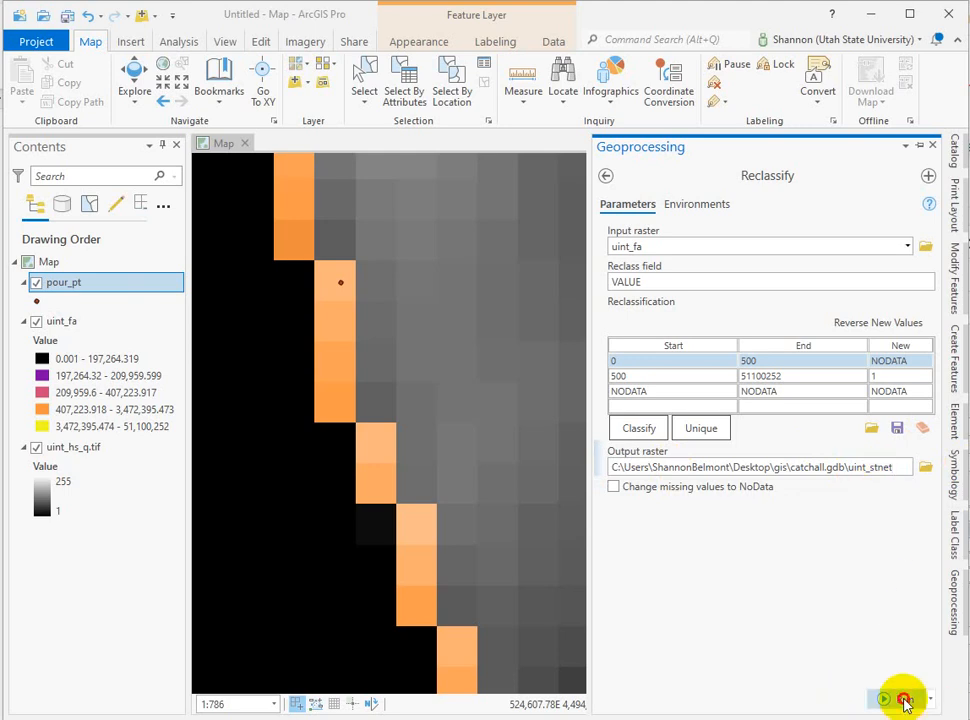